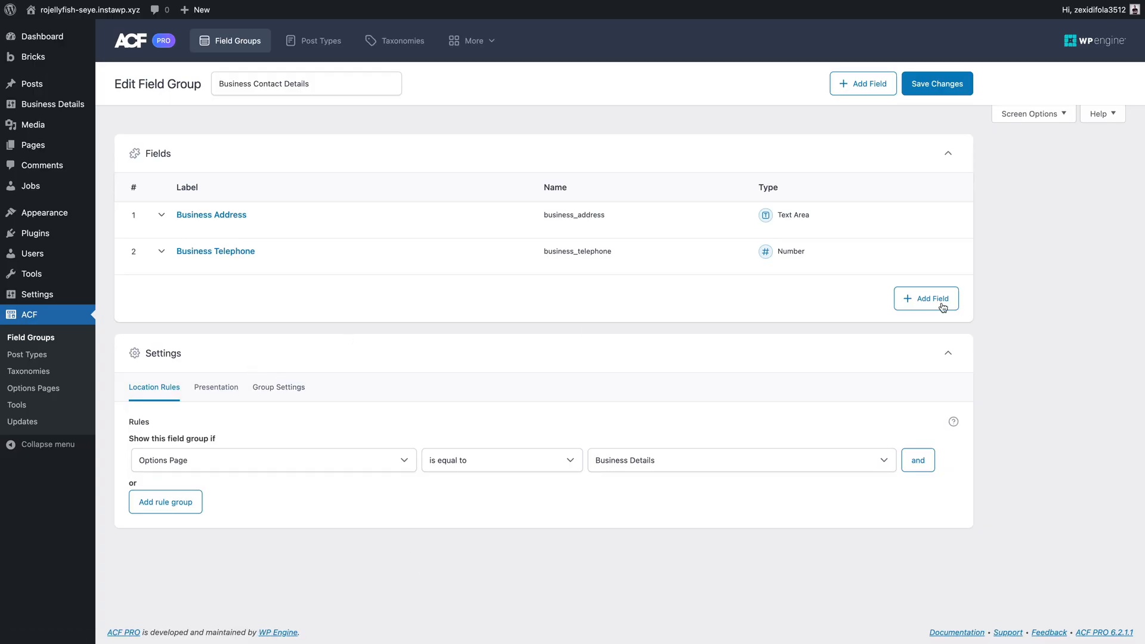
Add a Social Media repeater field with an Account Type text sub field
click(926, 298)
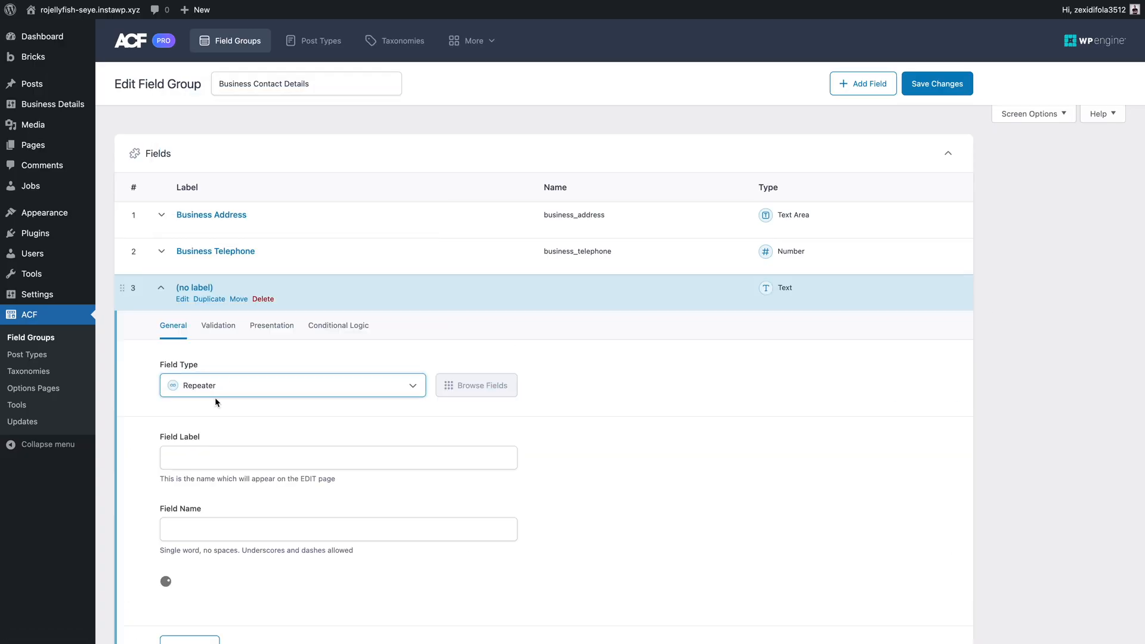
text(Social Media)
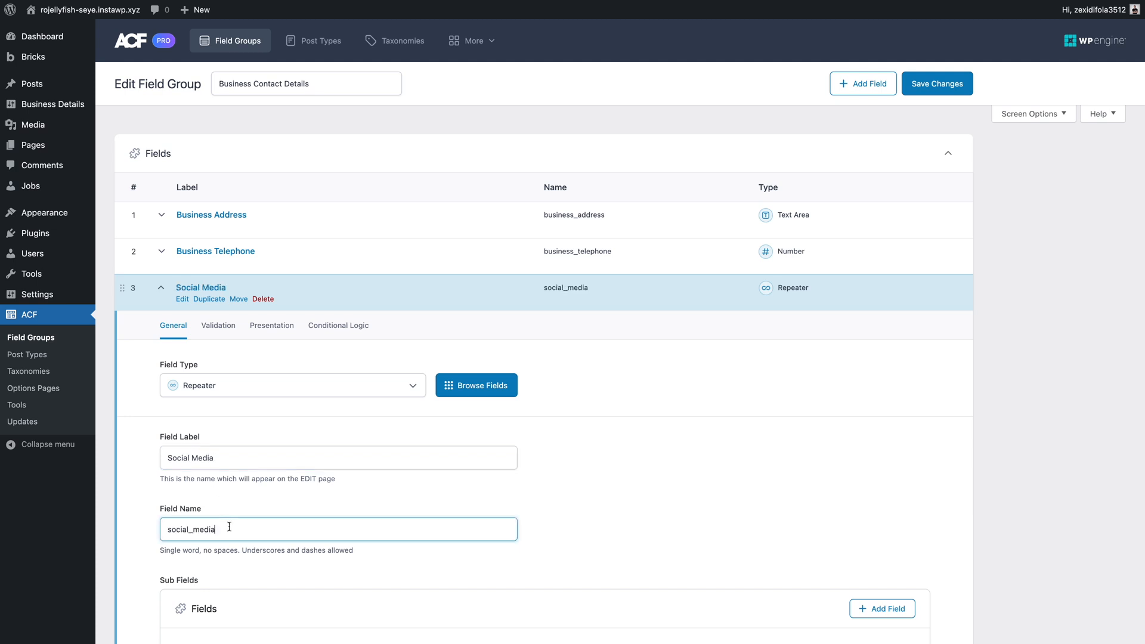
click(882, 609)
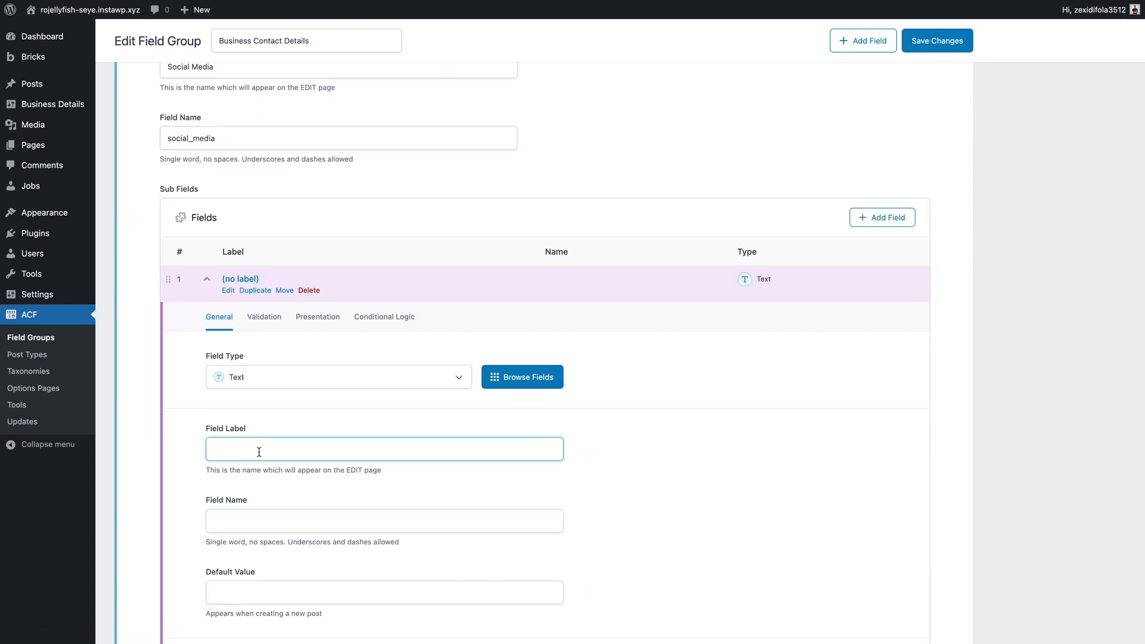
text(Account Type)
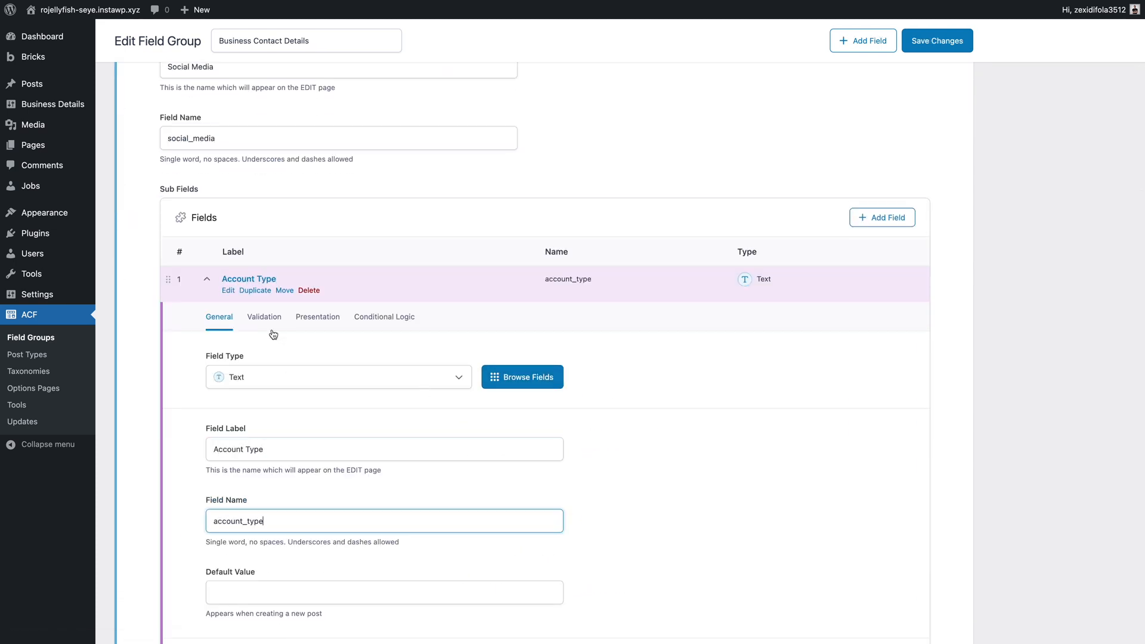
Add a second Link sub field of URL type to the Social Media repeater
click(882, 217)
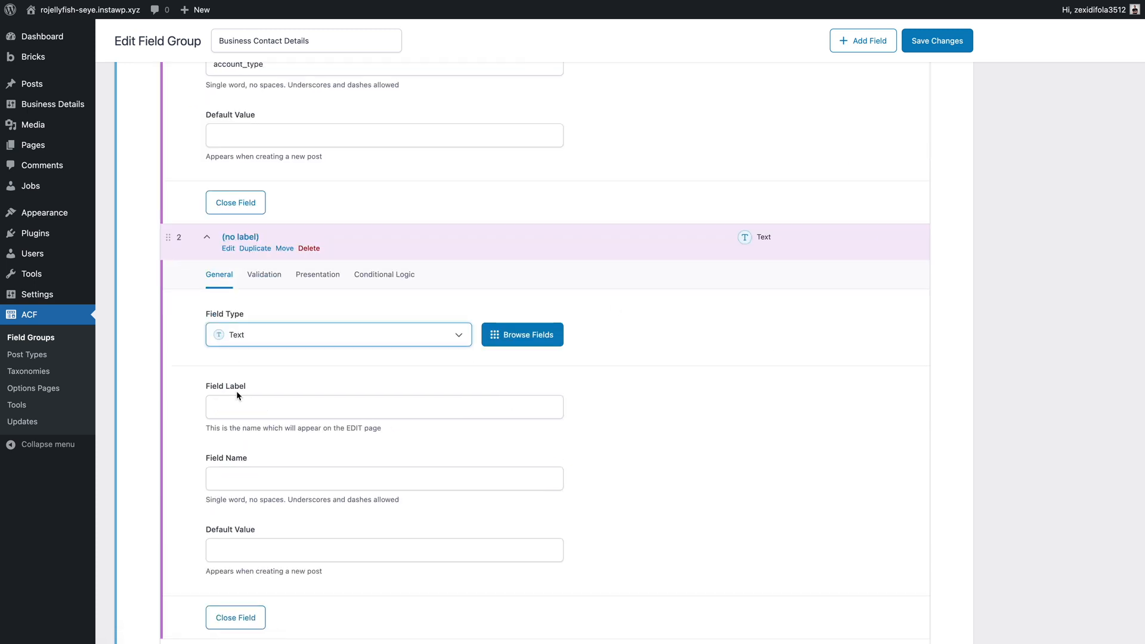
click(338, 334)
text(Link)
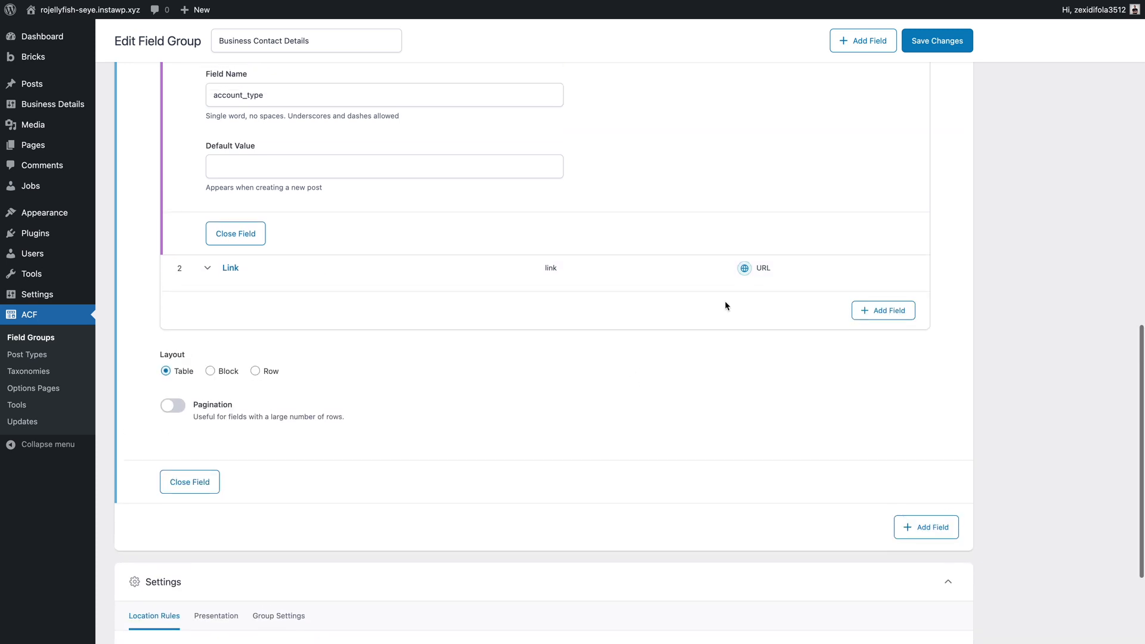
click(936, 41)
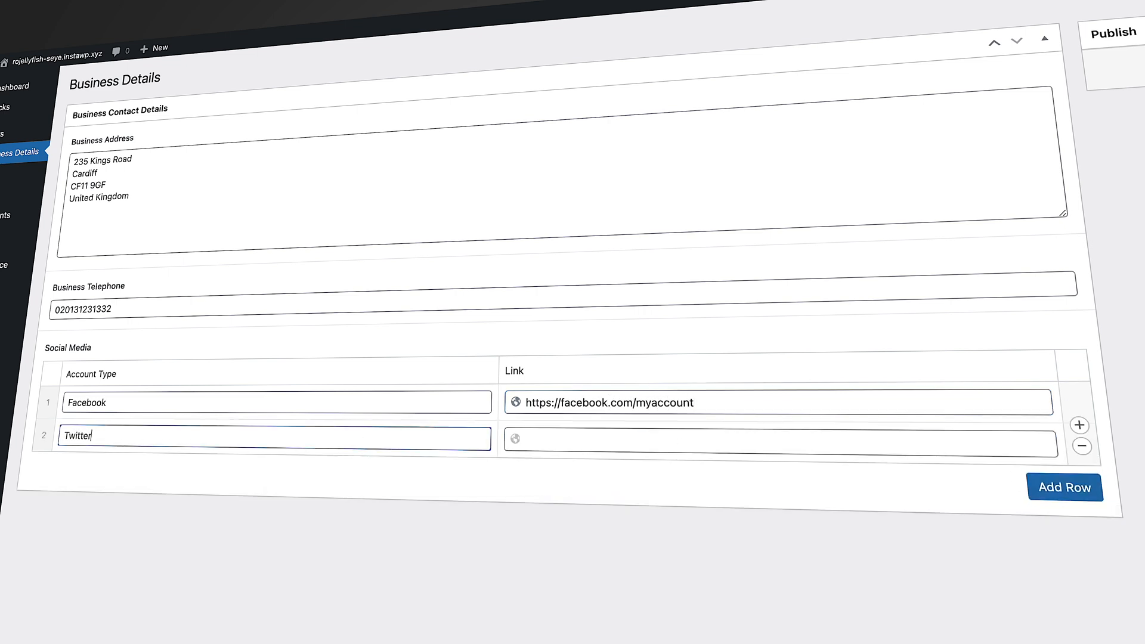
text(https://twitter.com/)
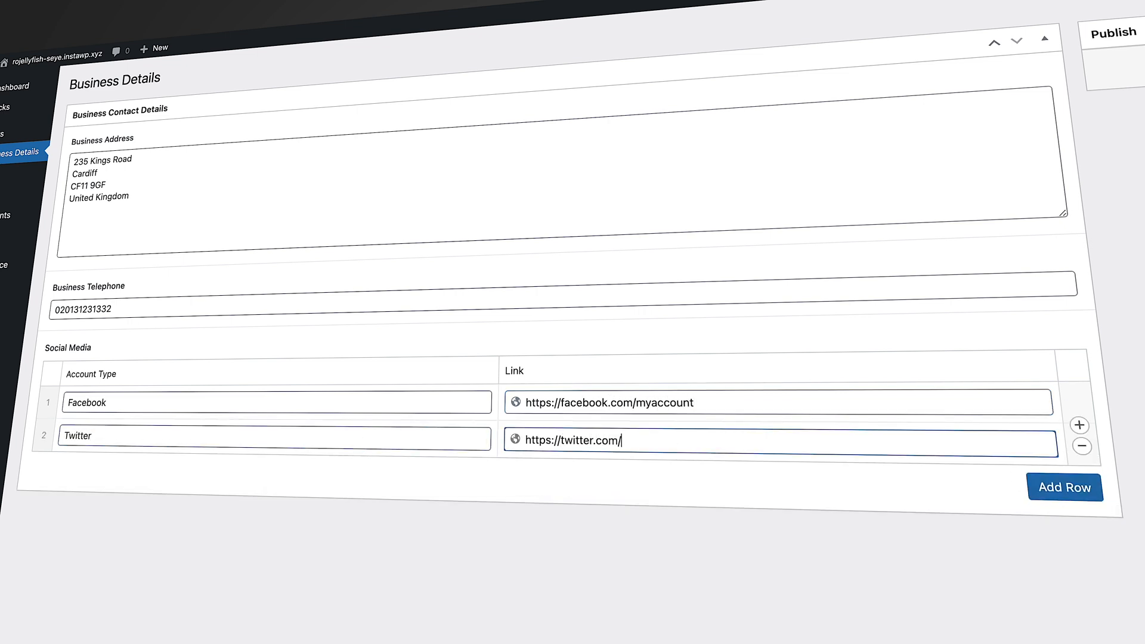
click(204, 15)
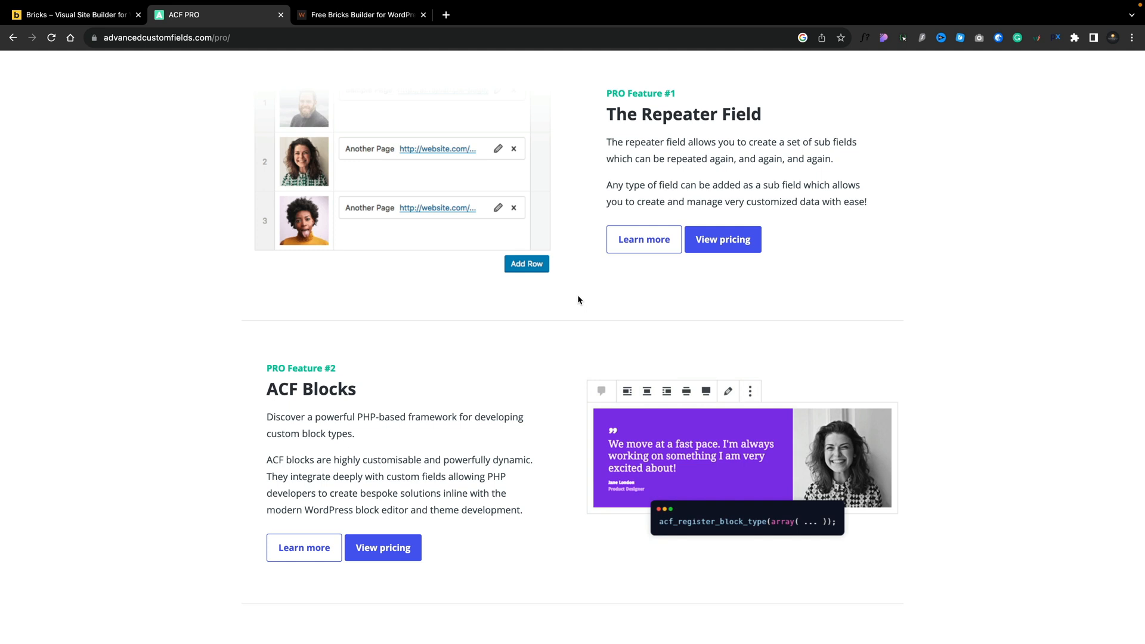
scroll(down, 3)
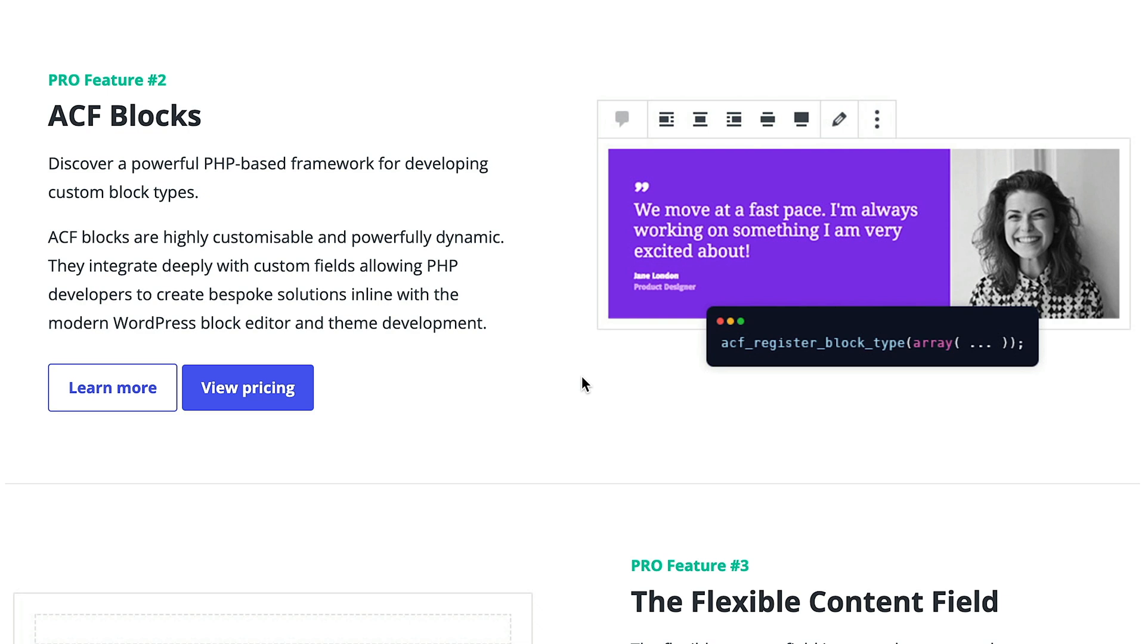
scroll(down, 3)
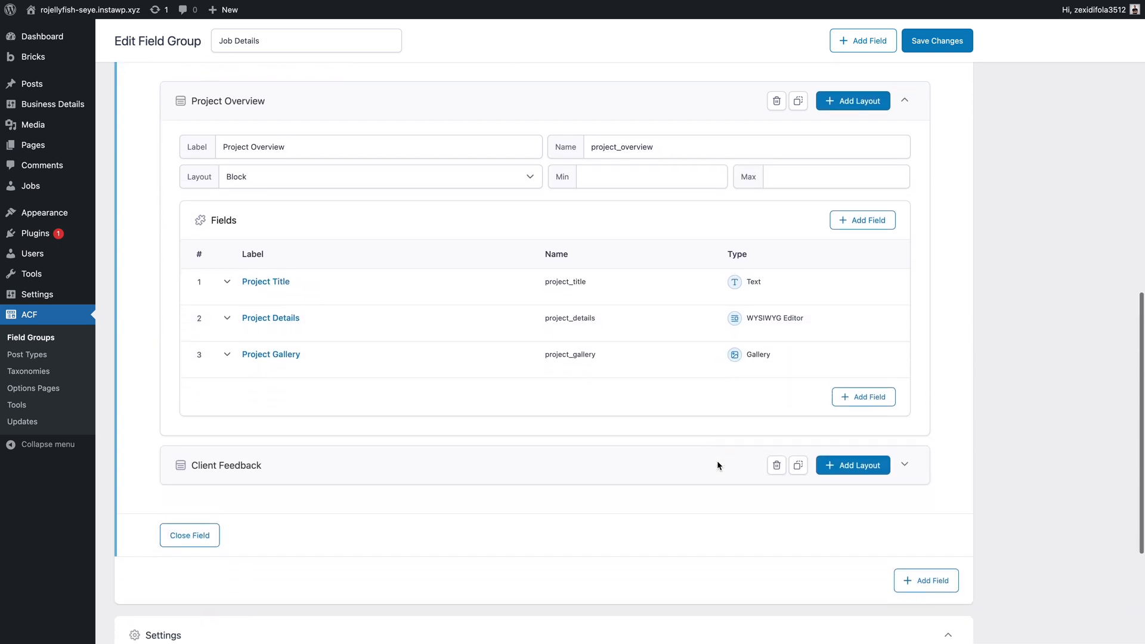
Expand the Project Gallery field's settings under the Project Overview layout
click(265, 281)
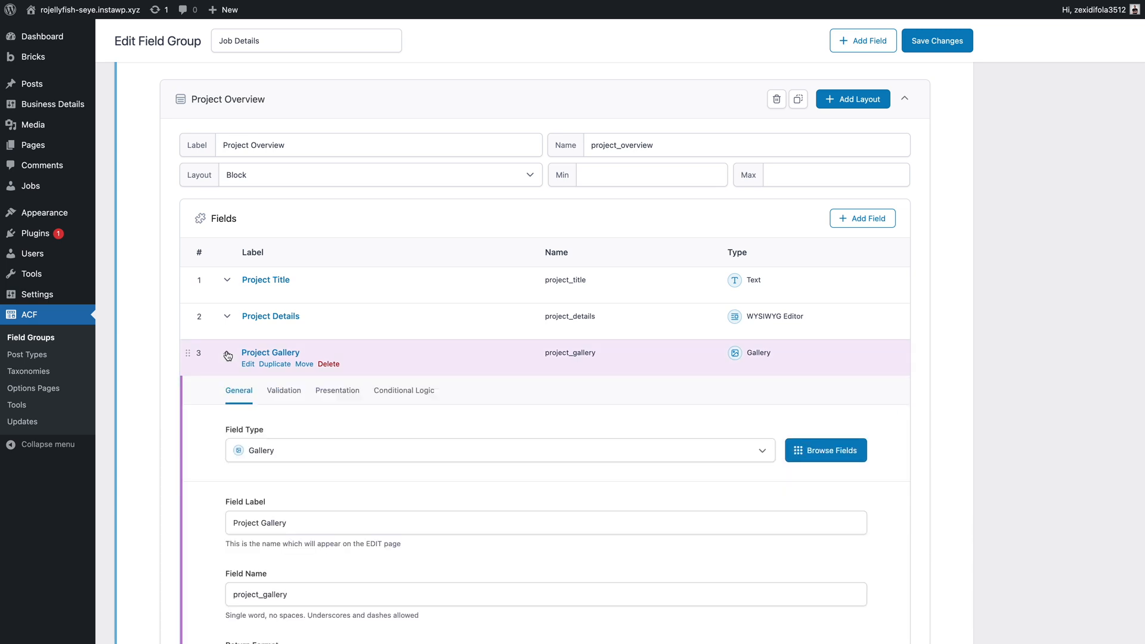
scroll(down, 3)
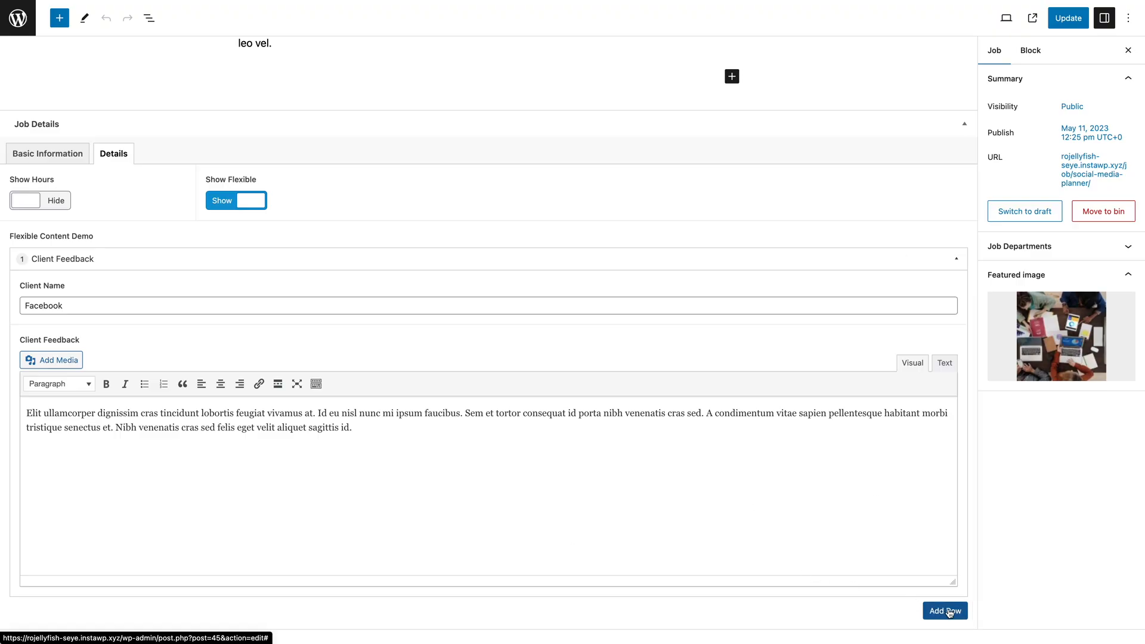
Add a Project Overview row to the Flexible Content Demo on the job post
click(945, 611)
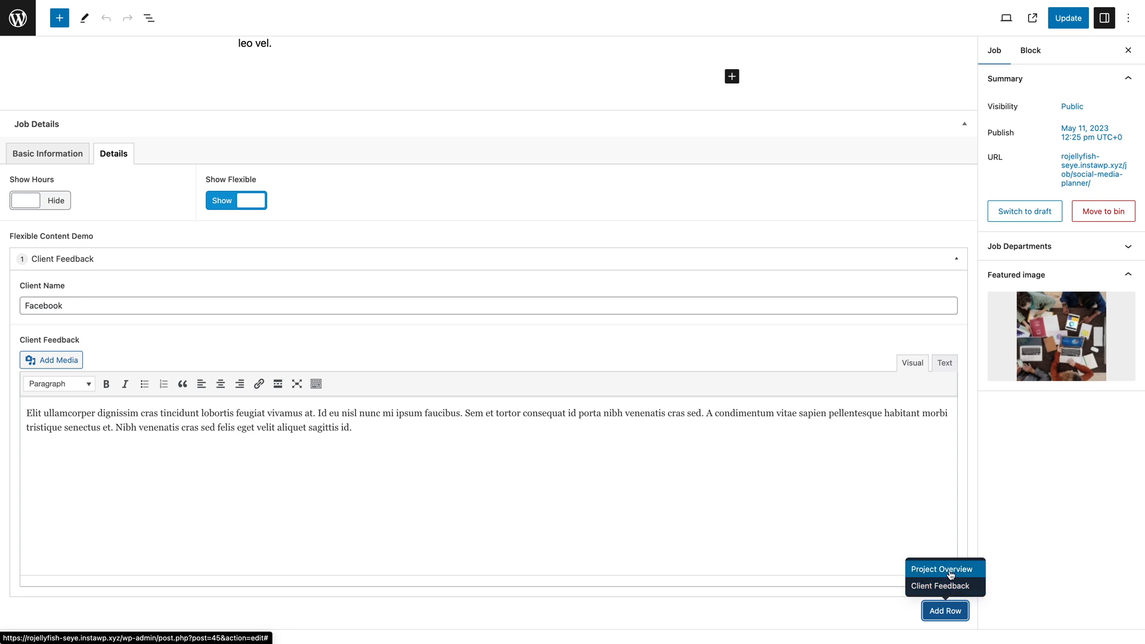
click(942, 569)
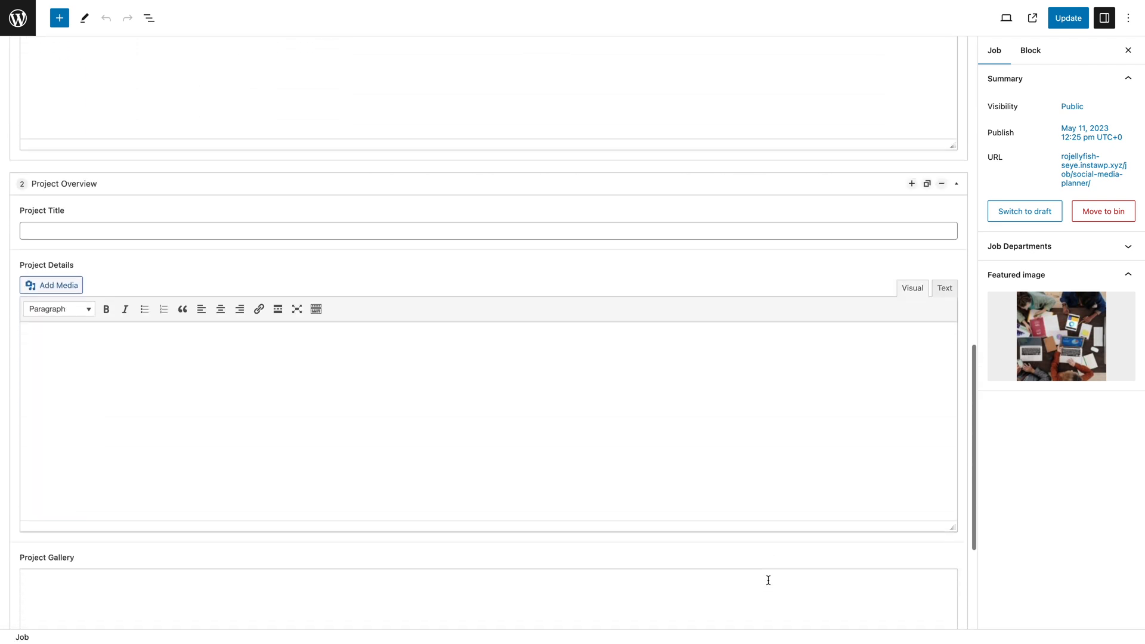
scroll(down, 3)
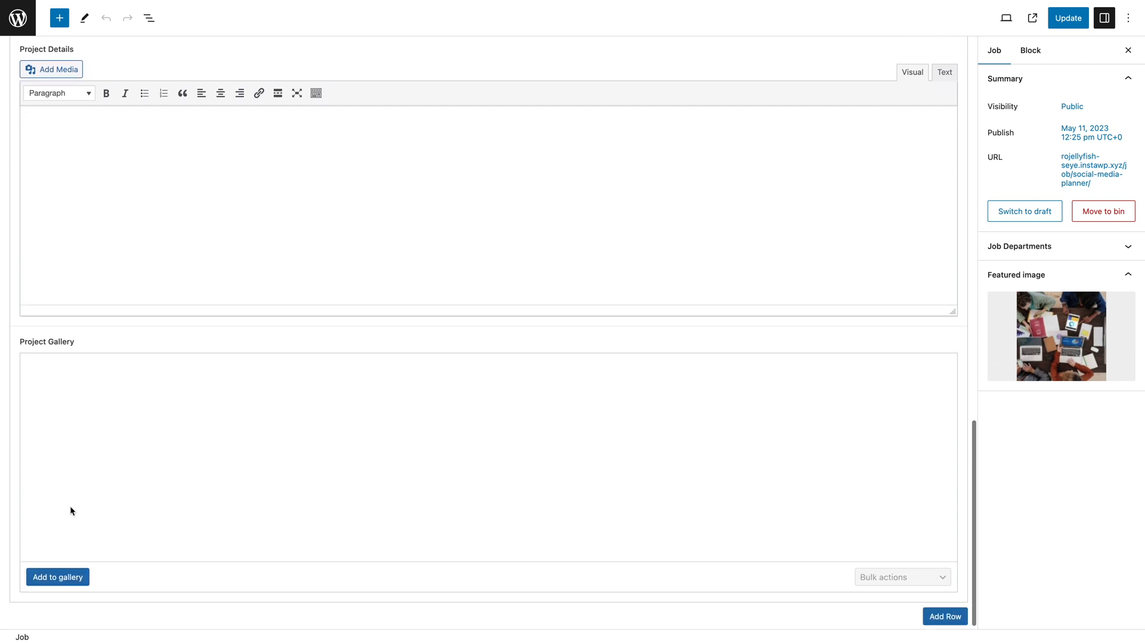
click(57, 577)
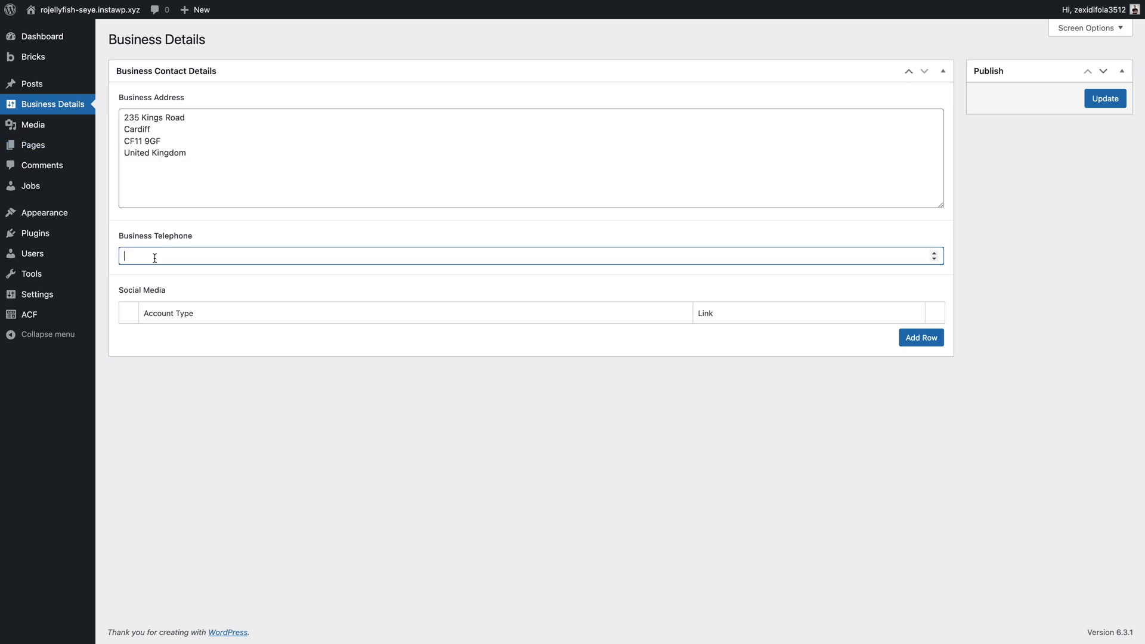
text(02088724)
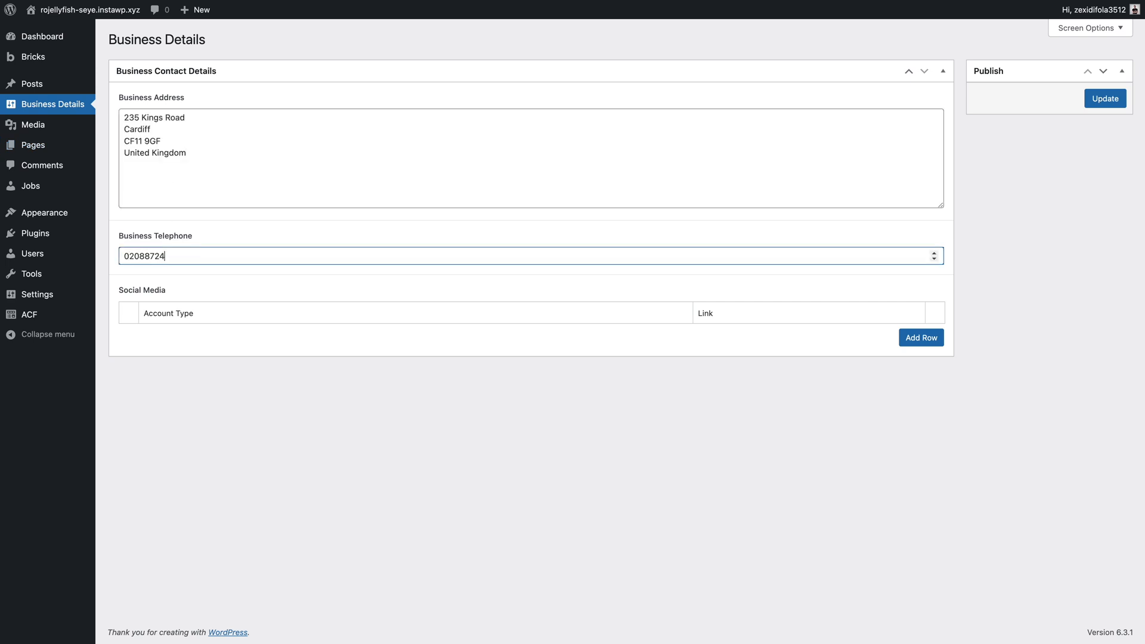
click(919, 337)
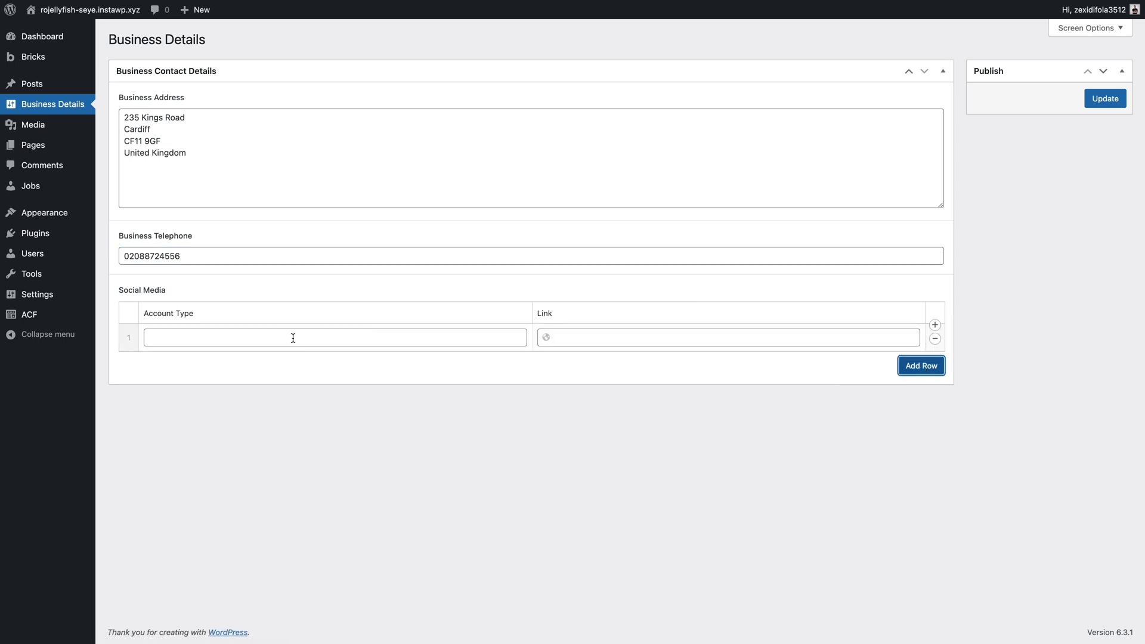
text(Website Link)
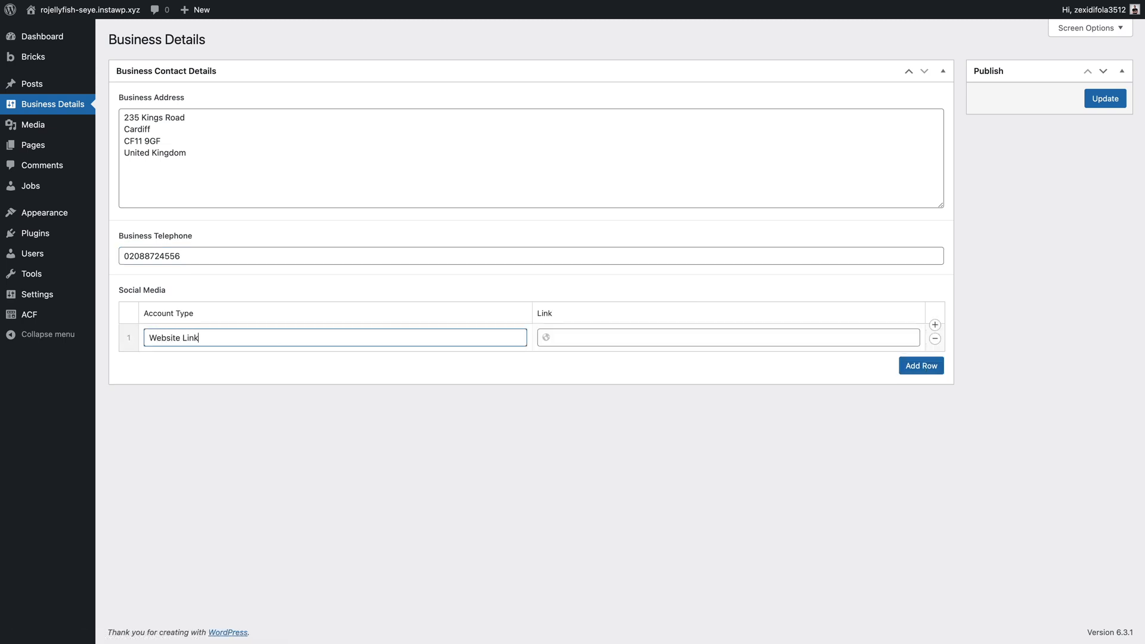
text(https://mywebsite.com)
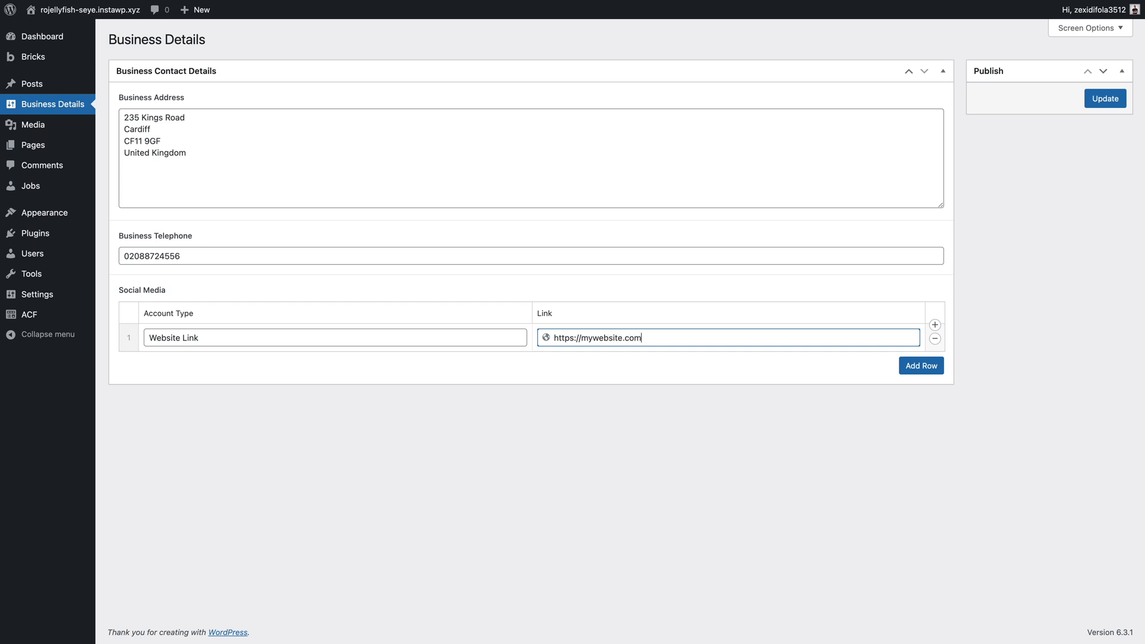
Save the Business Details options page with Update
click(1105, 97)
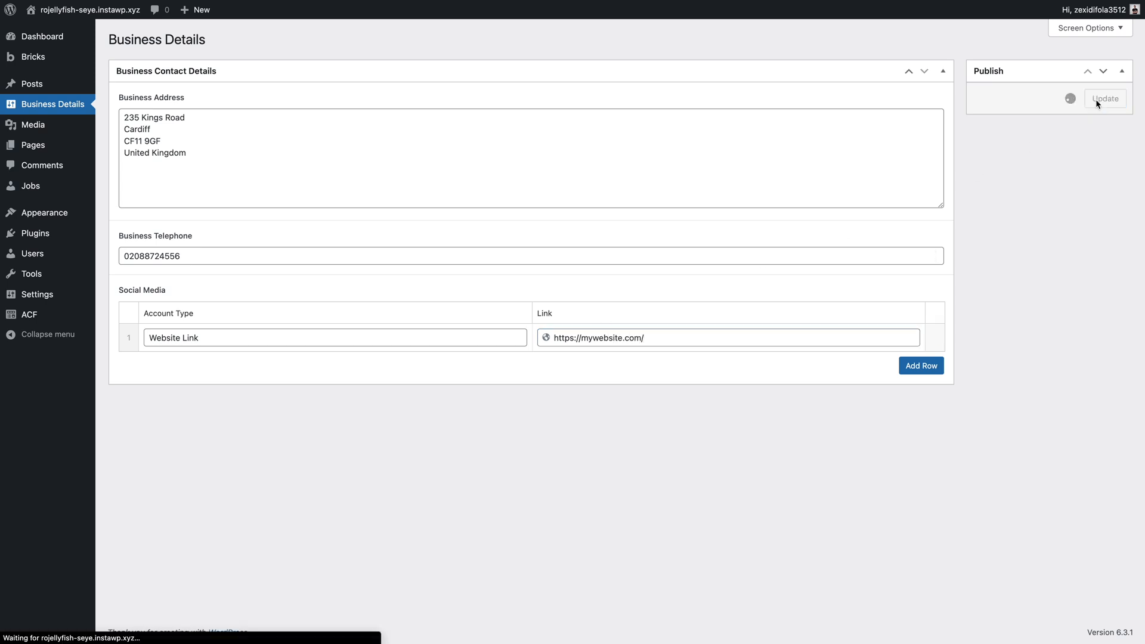
click(1104, 99)
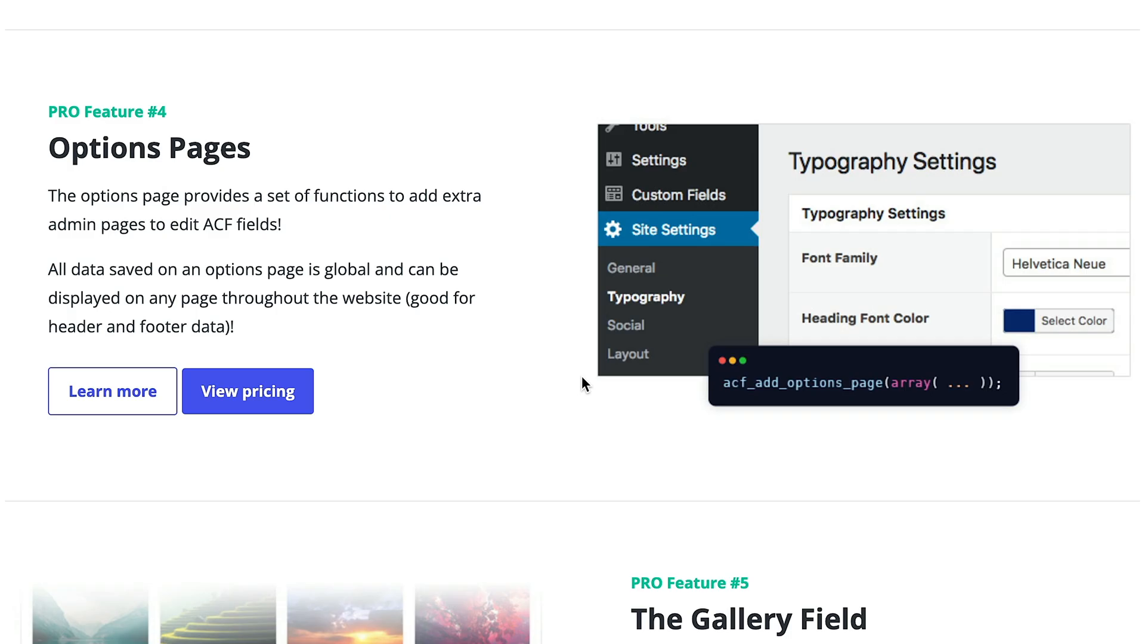
Select two photos in the Add Image to Gallery media library
scroll(down, 3)
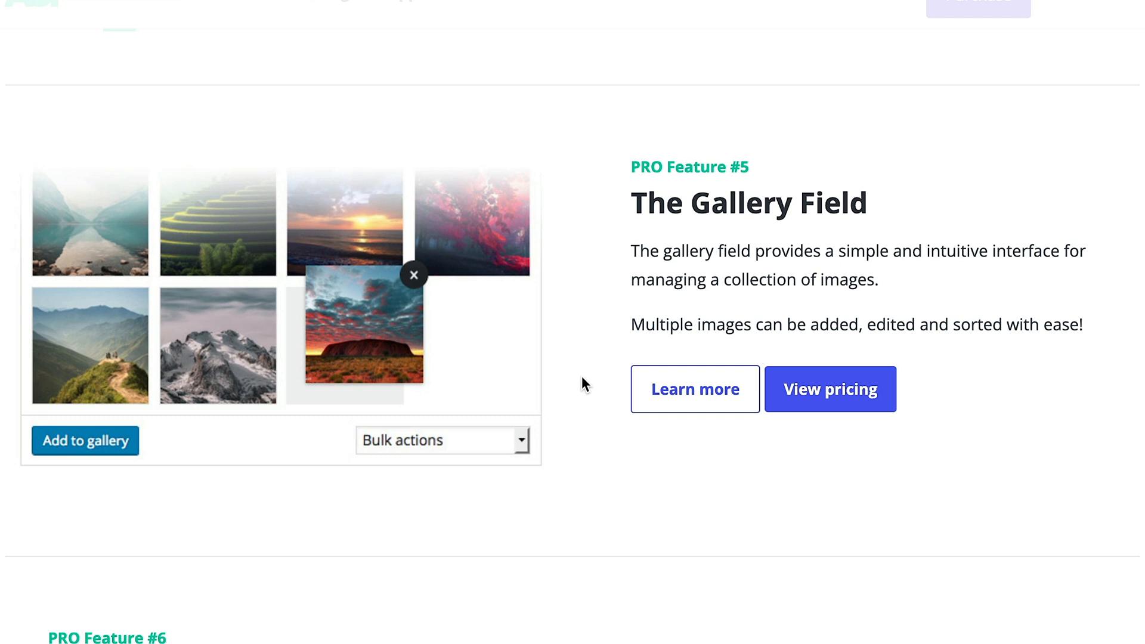
click(85, 440)
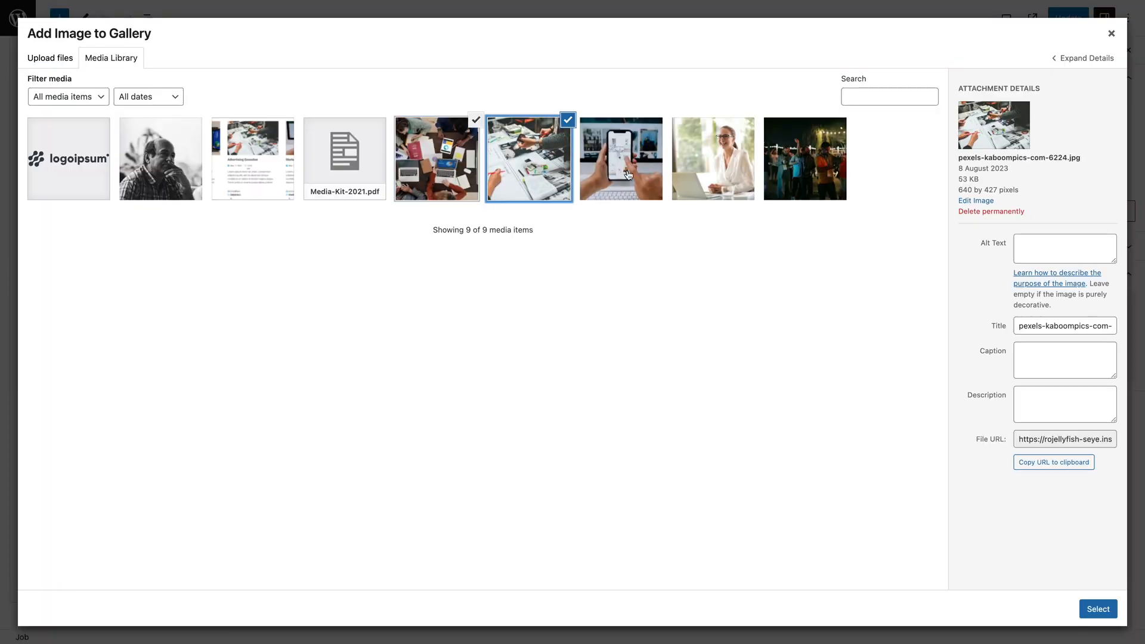
click(1097, 608)
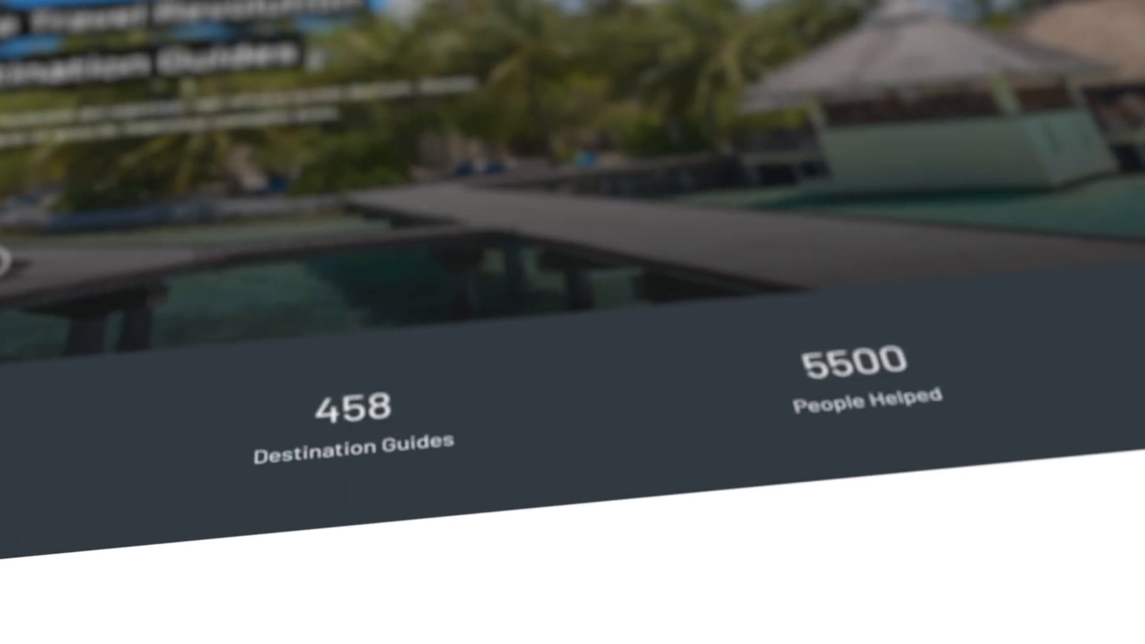
scroll(down, 3)
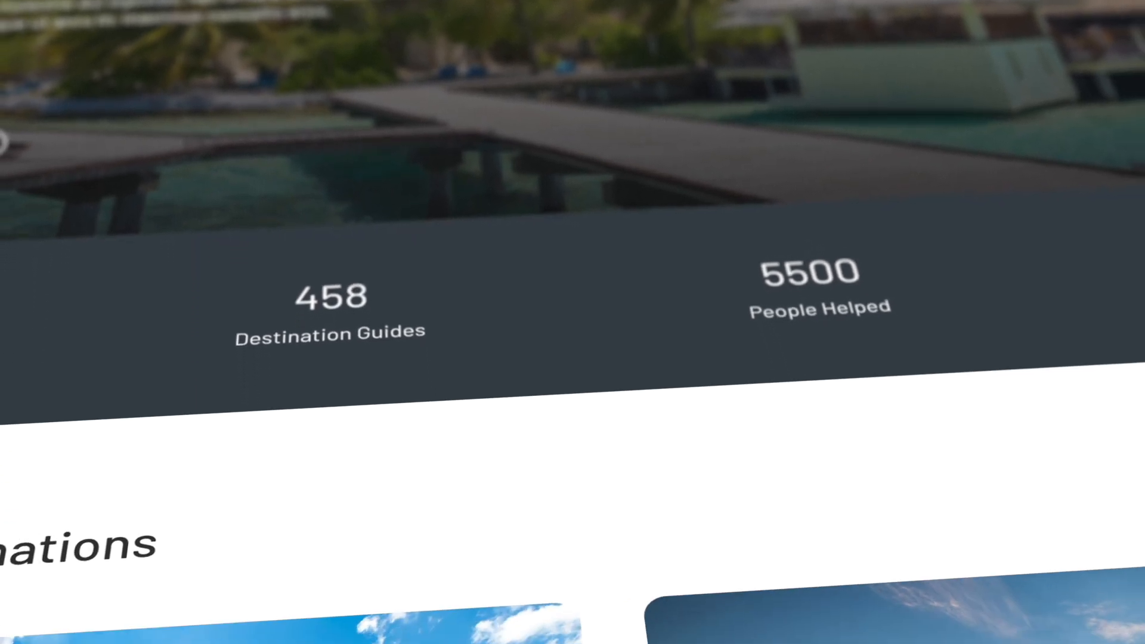
scroll(down, 3)
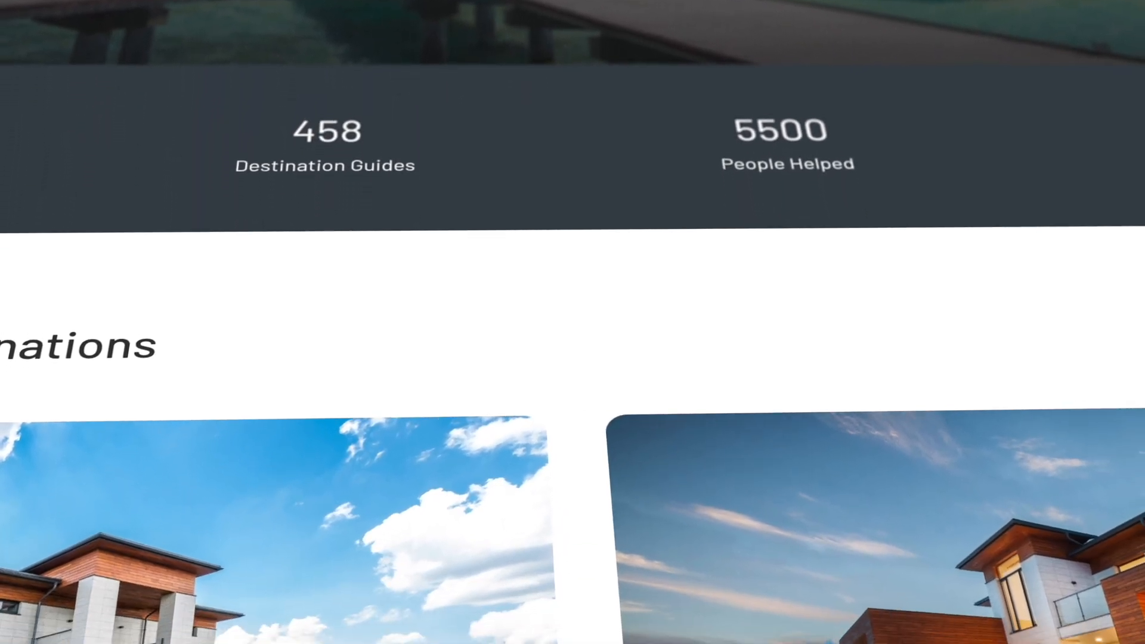
scroll(down, 3)
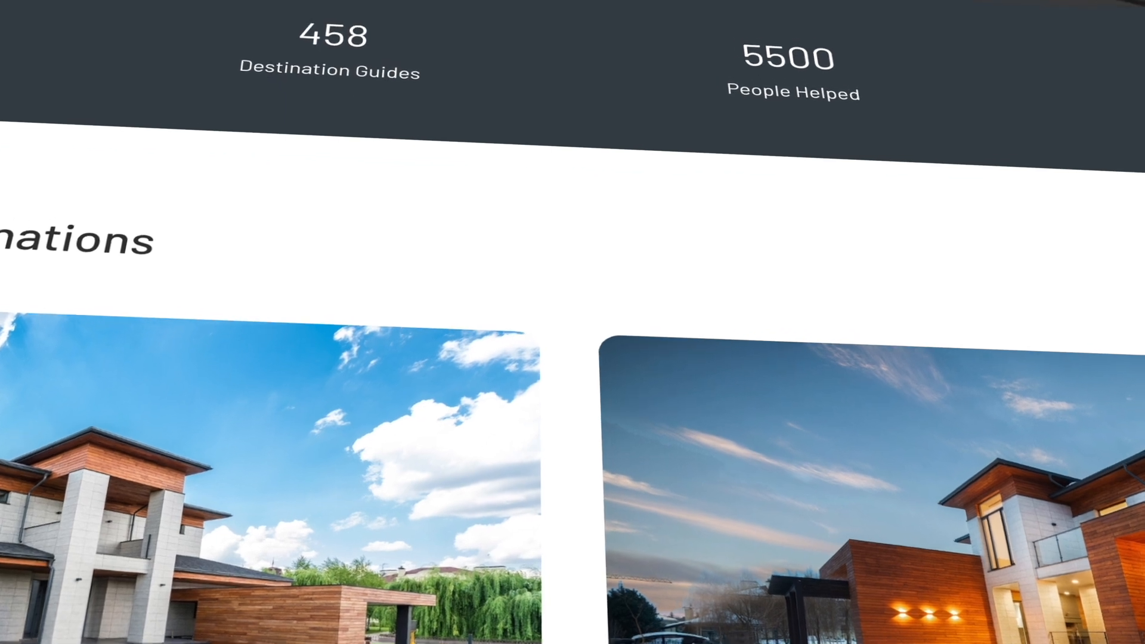
scroll(down, 3)
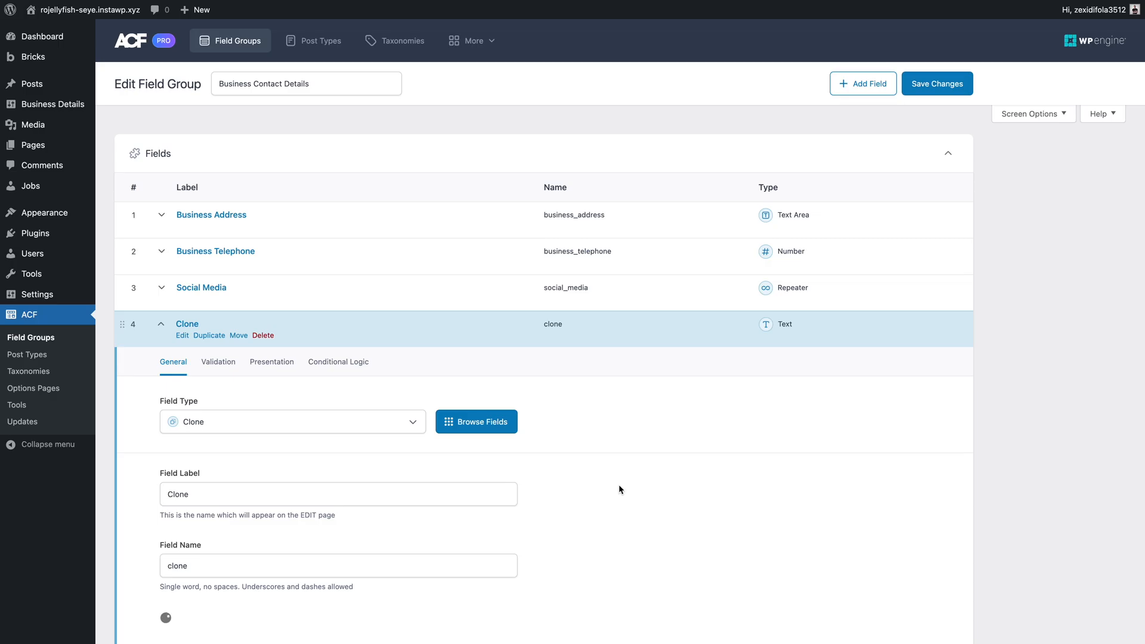
Set the Clone field to copy Business Address and Business Telephone
scroll(down, 3)
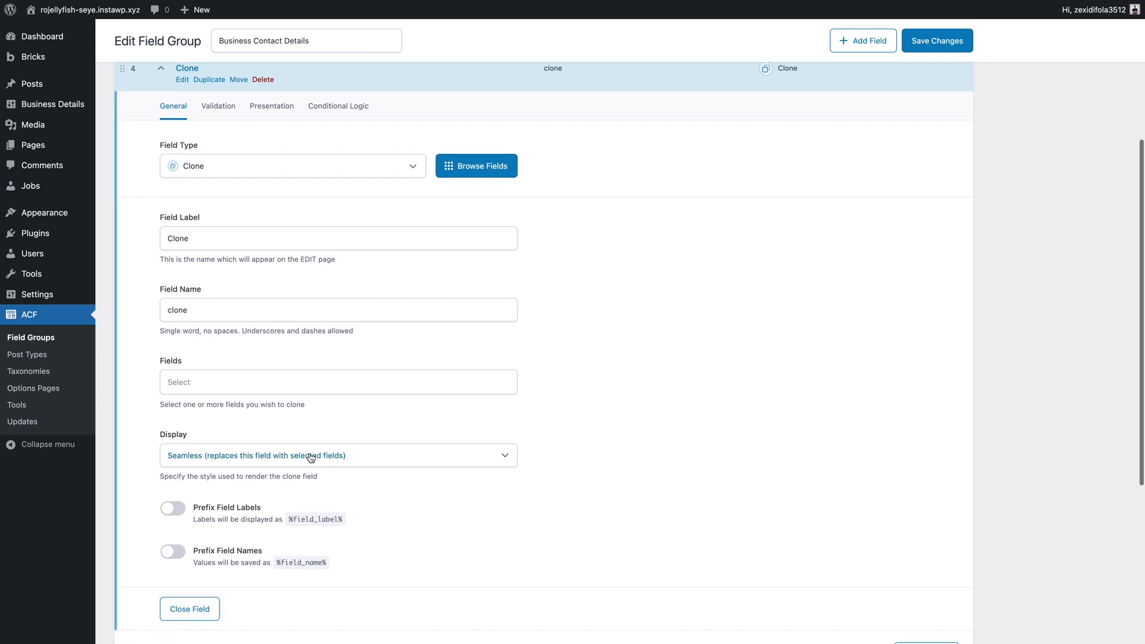
click(338, 382)
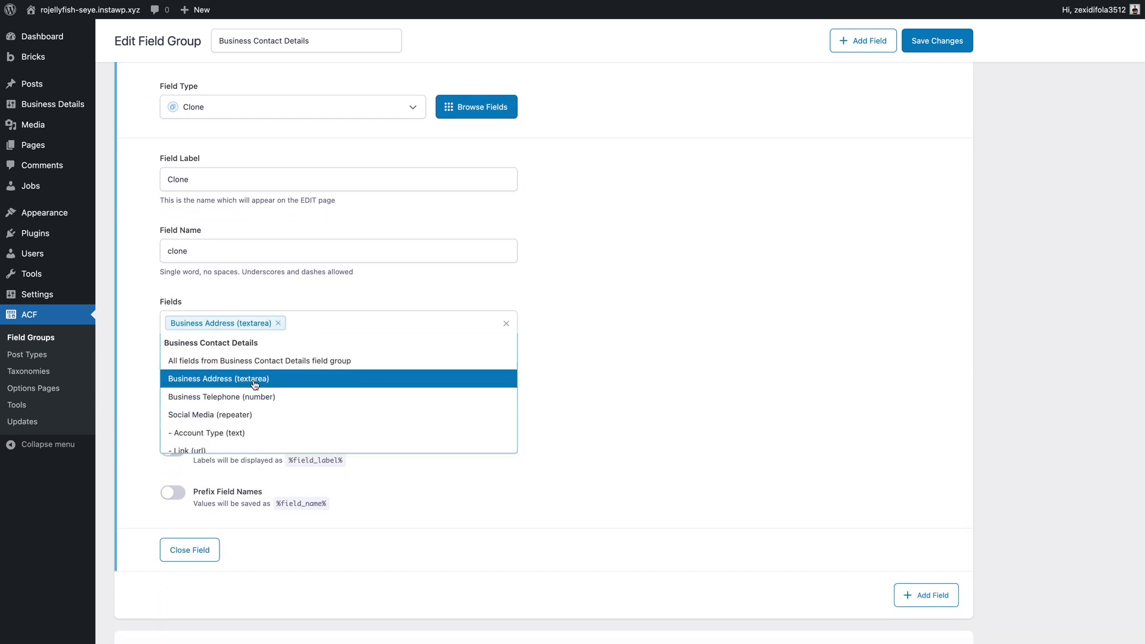
click(221, 396)
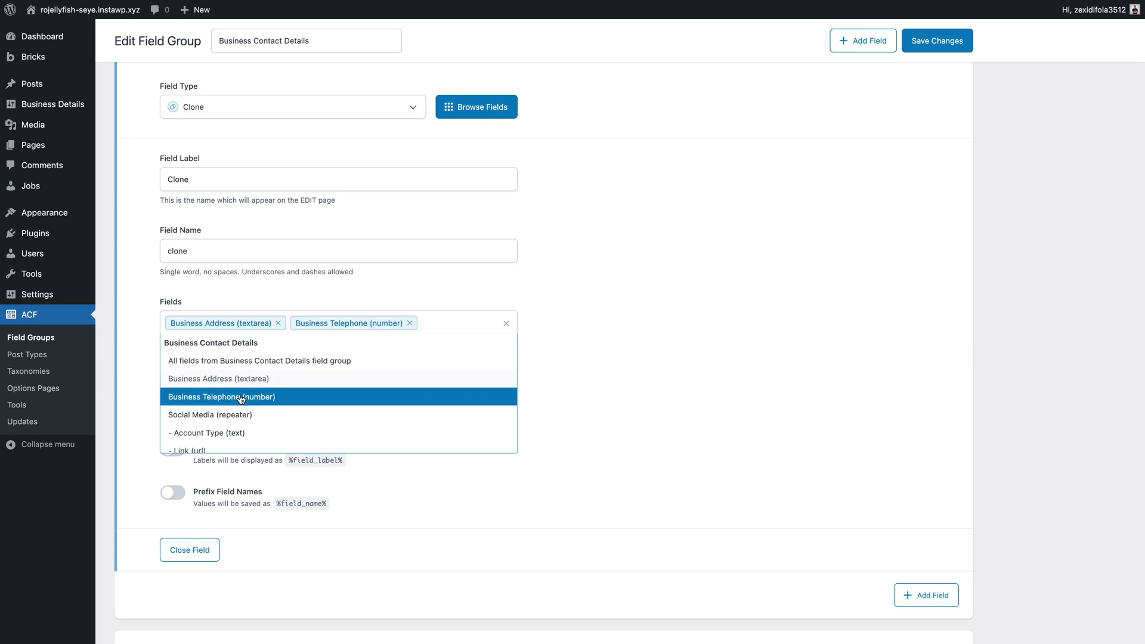
click(241, 396)
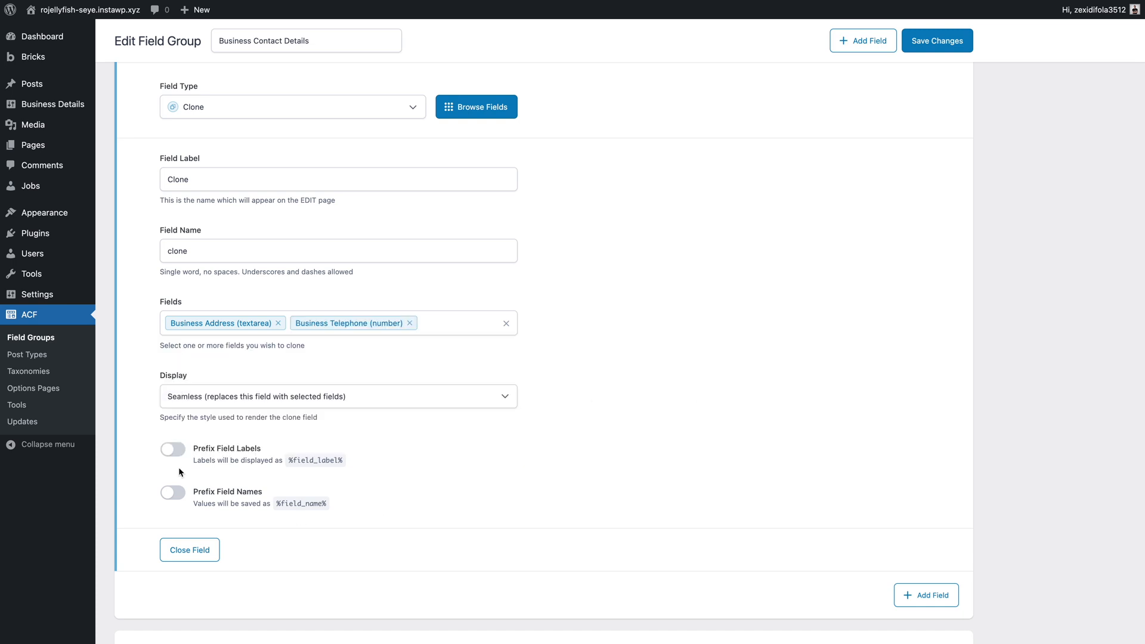